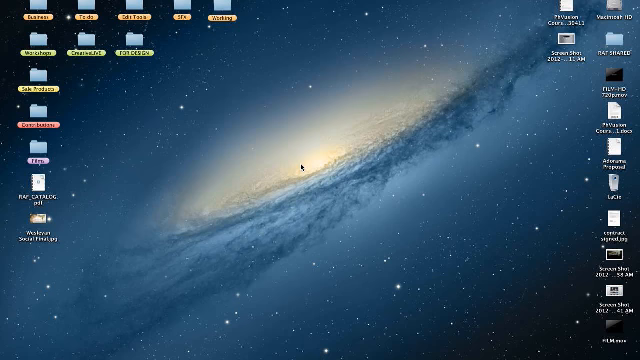
{"action": "mouse_move", "coordinate": [102, 292]}
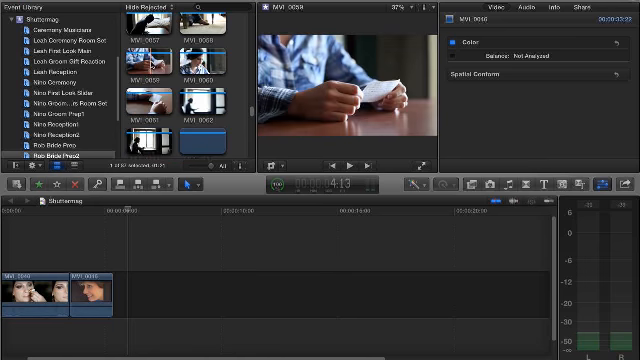
Step: Append clip MVI_0059 (hands holding the vows paper) after the makeup and mom clips
{"action": "left_click", "coordinate": [343, 158]}
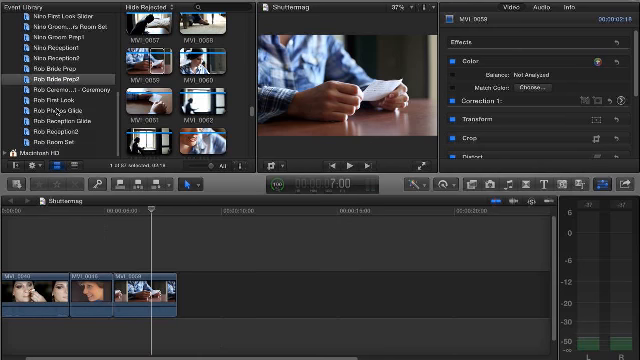
{"action": "scroll", "scroll_direction": "down", "scroll_amount": 3}
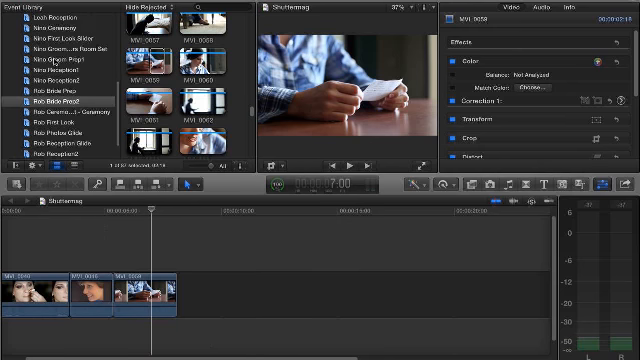